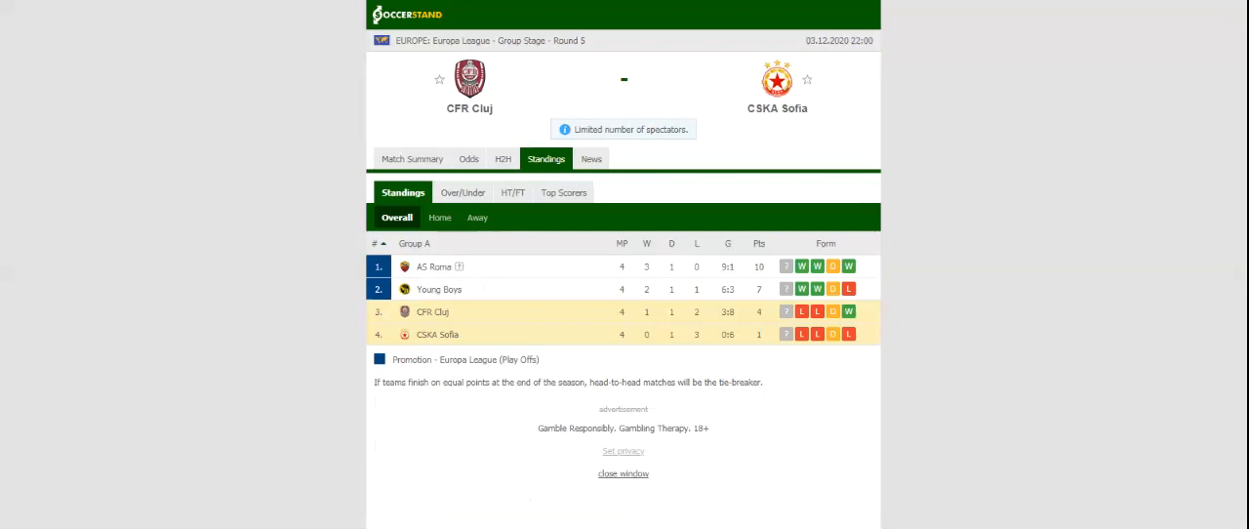
Step: Show the H2H tab listing recent results for CFR Cluj and CSKA Sofia
left_click(504, 158)
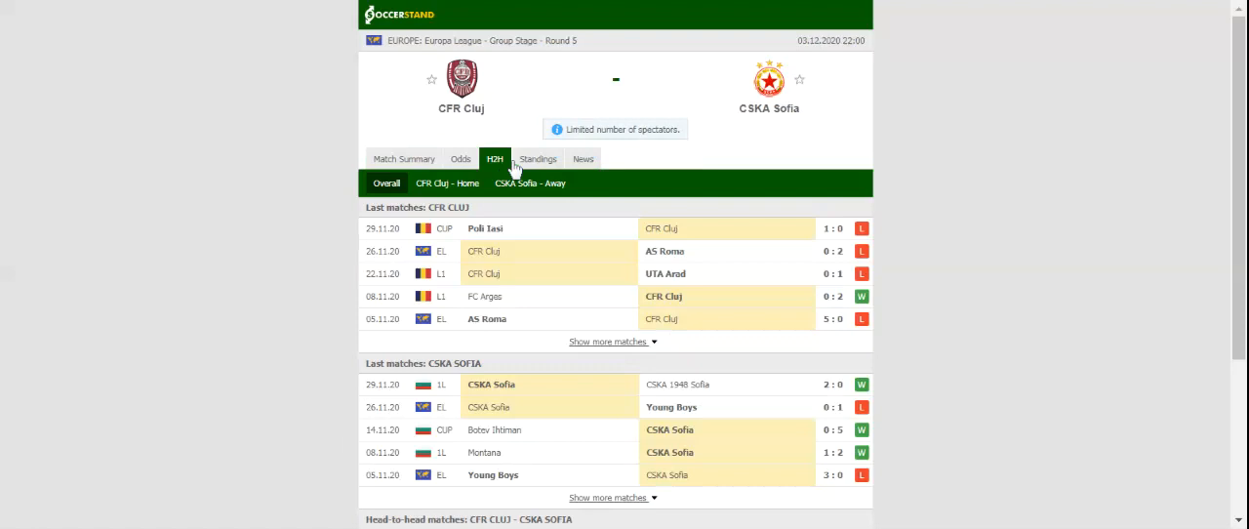
mouse_move(515, 168)
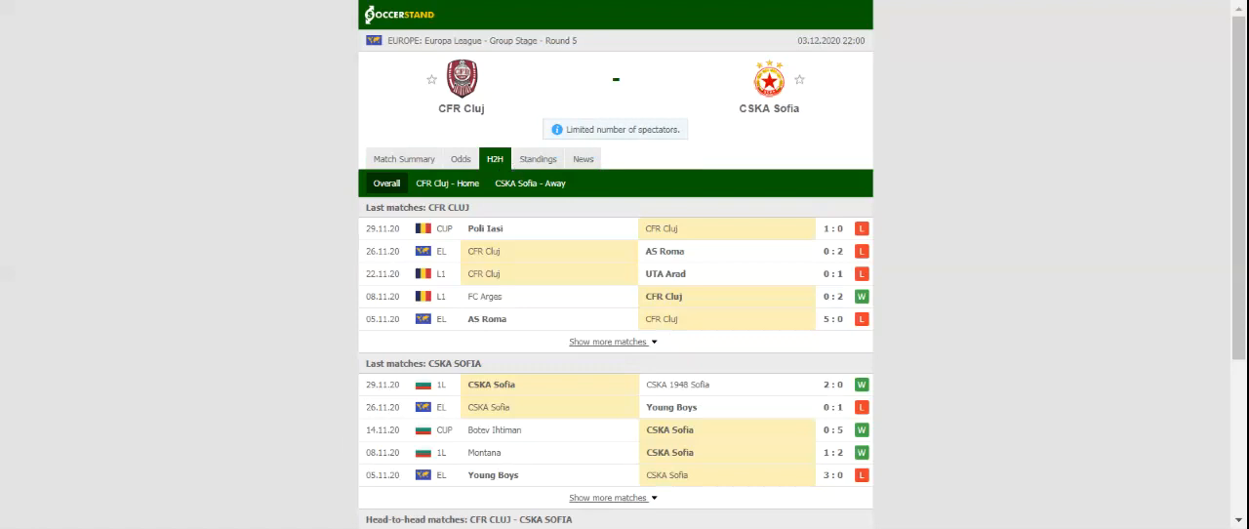